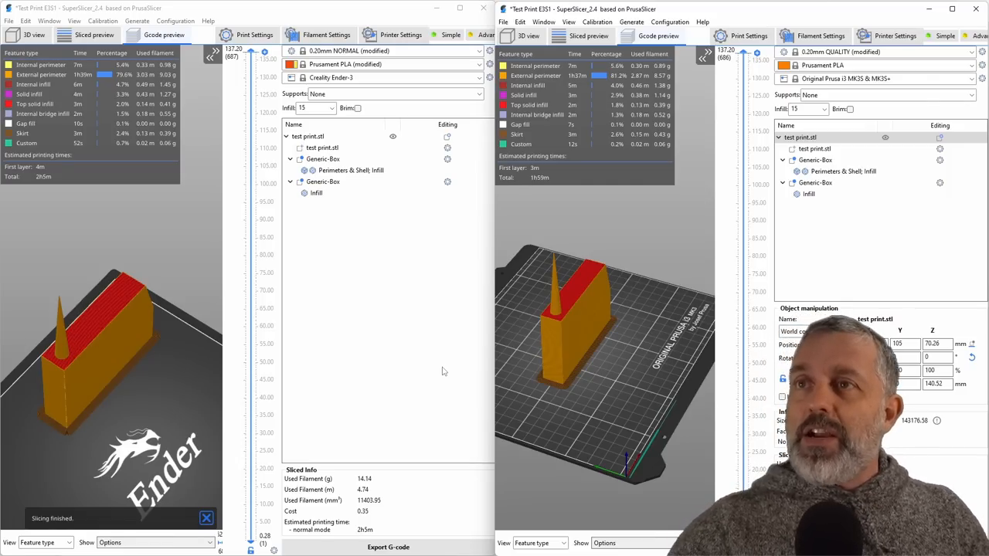
pyautogui.moveTo(589, 233)
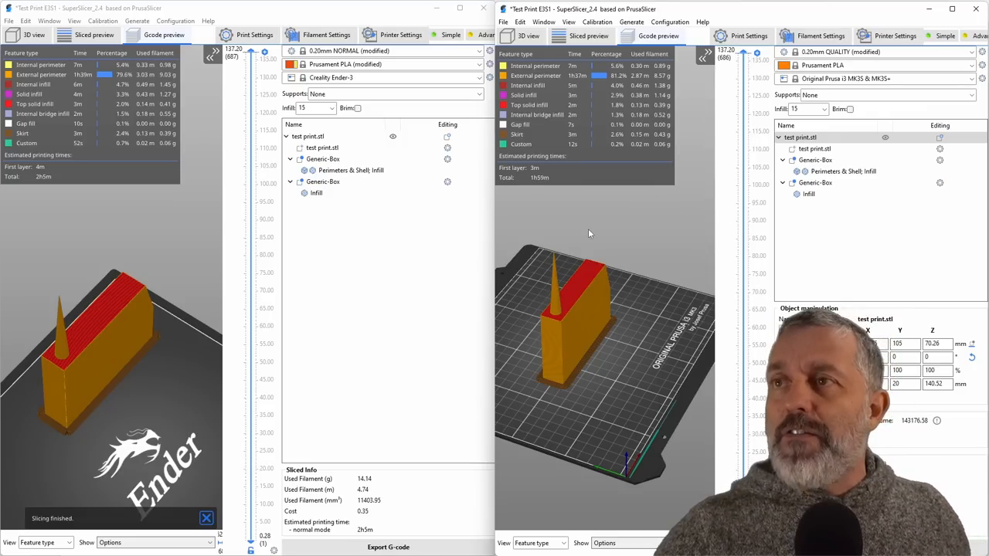
pyautogui.moveTo(618, 281)
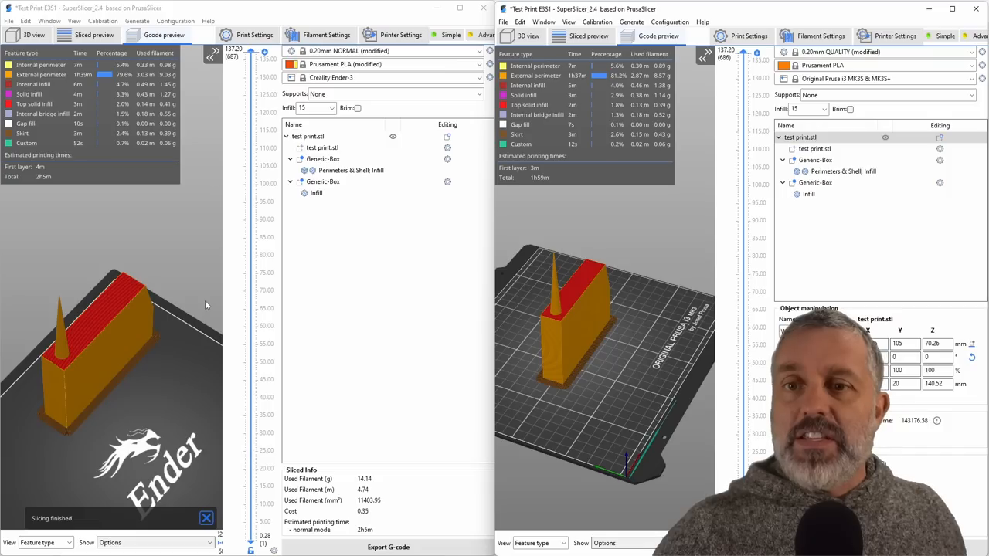
pyautogui.moveTo(117, 282)
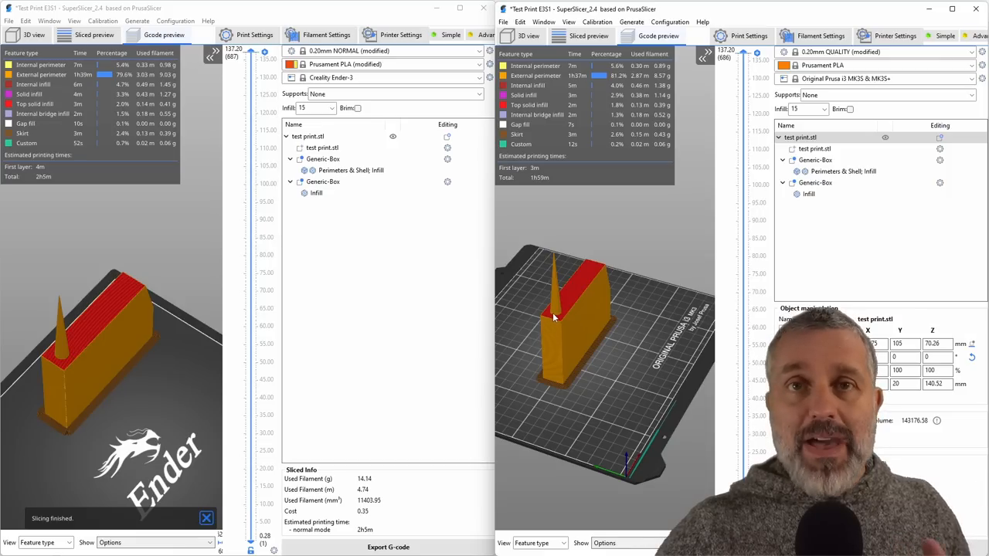
pyautogui.moveTo(618, 278)
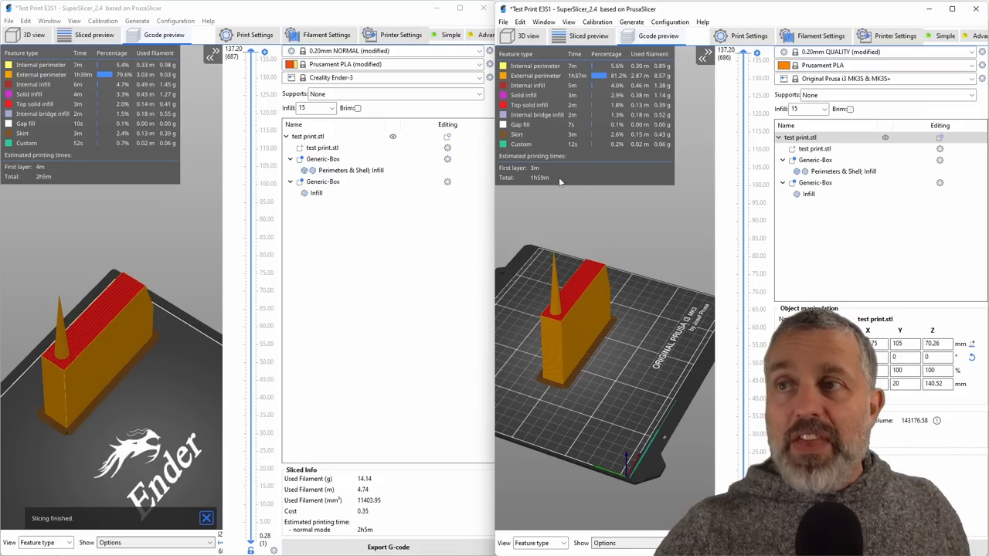
pyautogui.moveTo(533, 189)
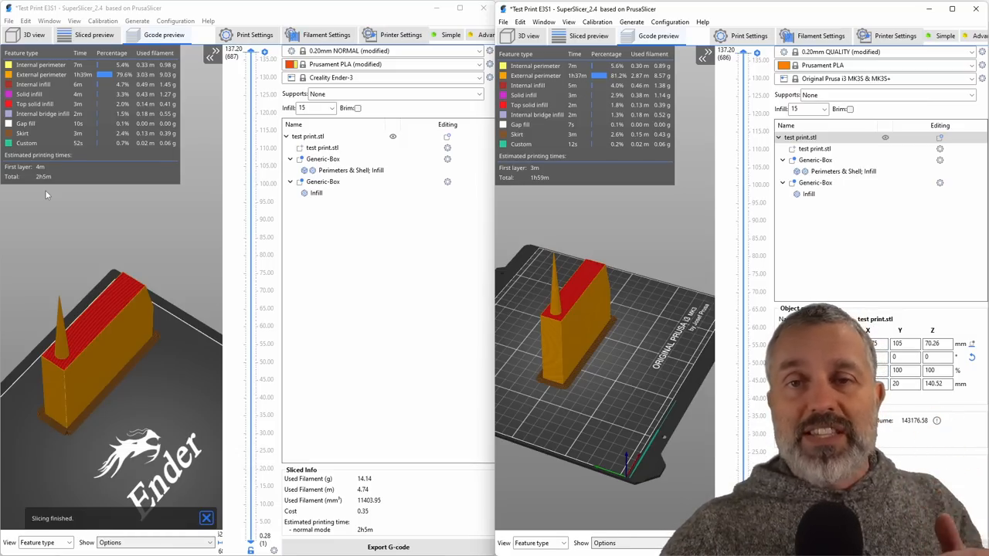
pyautogui.moveTo(108, 202)
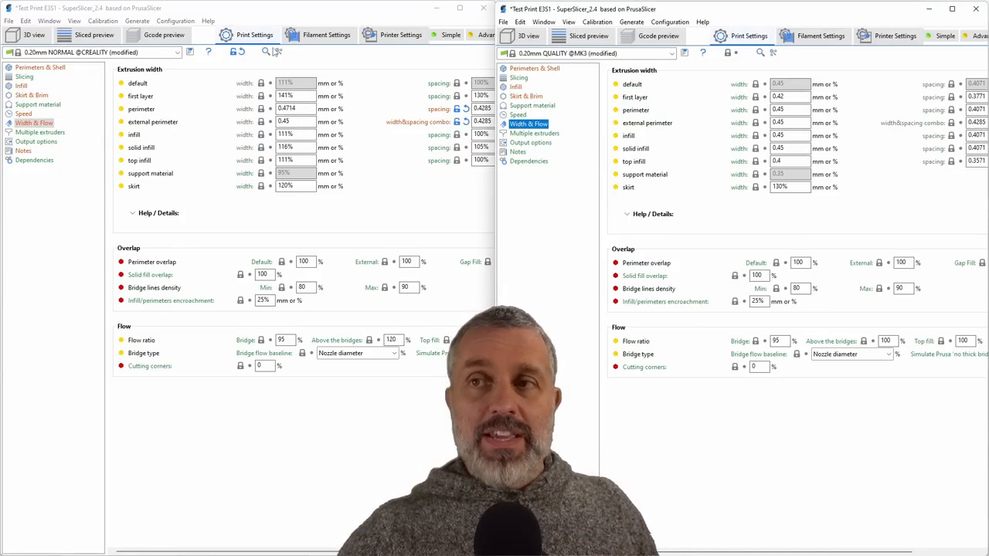
# Show the Speed settings page of the print profile for comparison
pyautogui.click(326, 34)
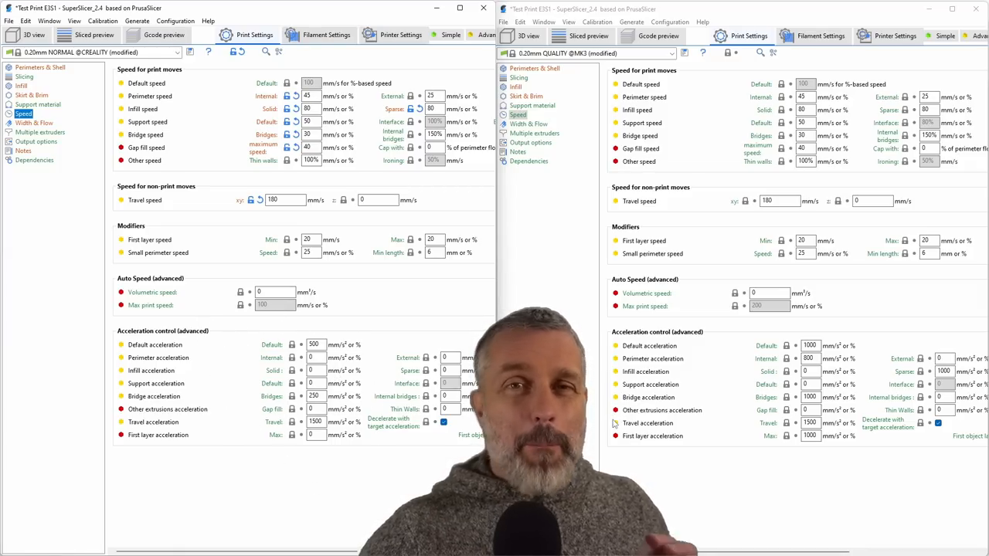
pyautogui.moveTo(340, 435)
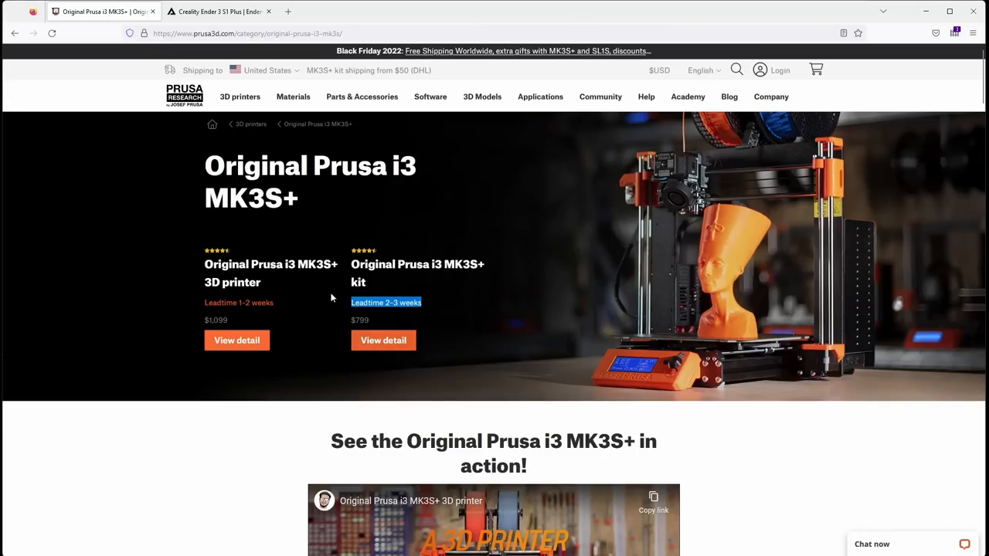
# Show the Ender-3 S1 Plus store page and highlight its 3-8 working days delivery estimate
pyautogui.click(218, 11)
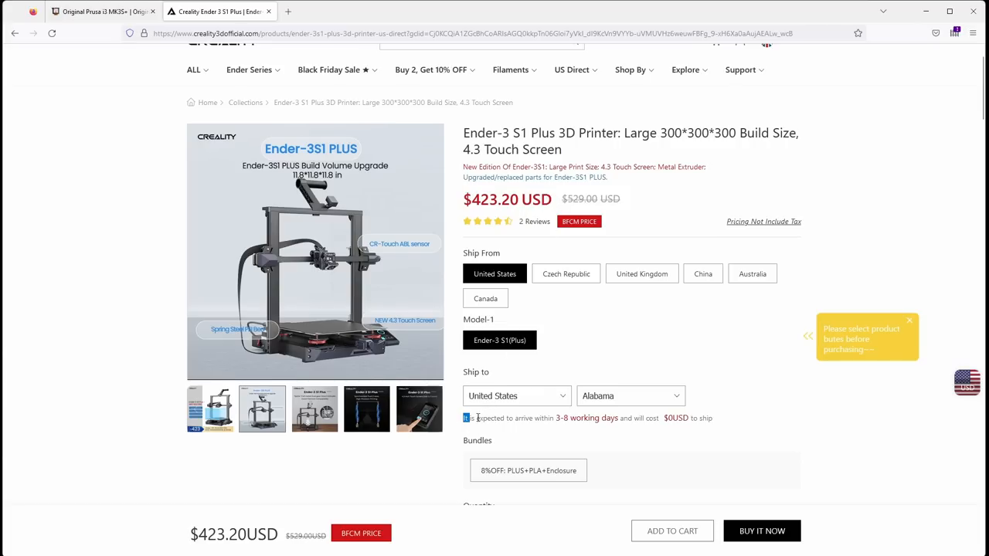
pyautogui.moveTo(465, 418); pyautogui.dragTo(617, 418)
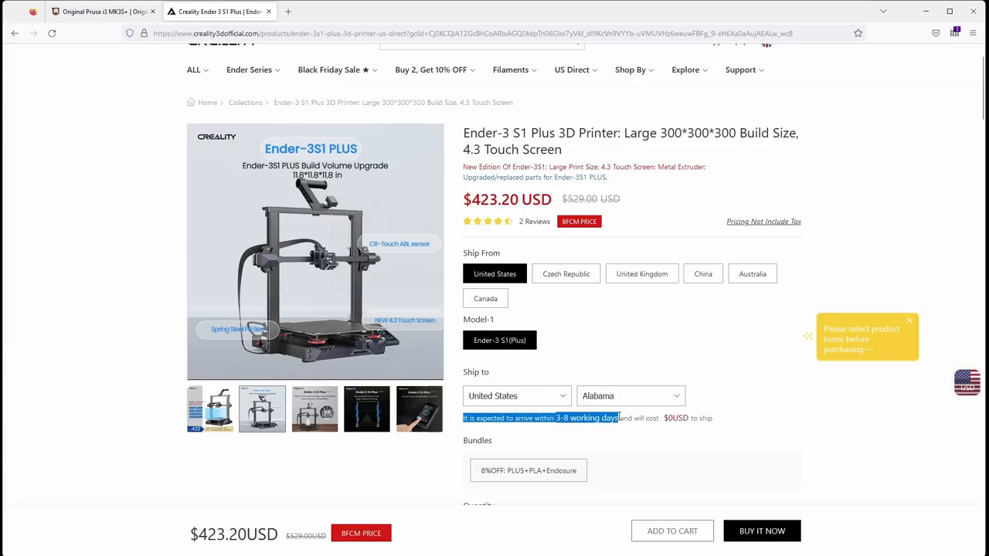